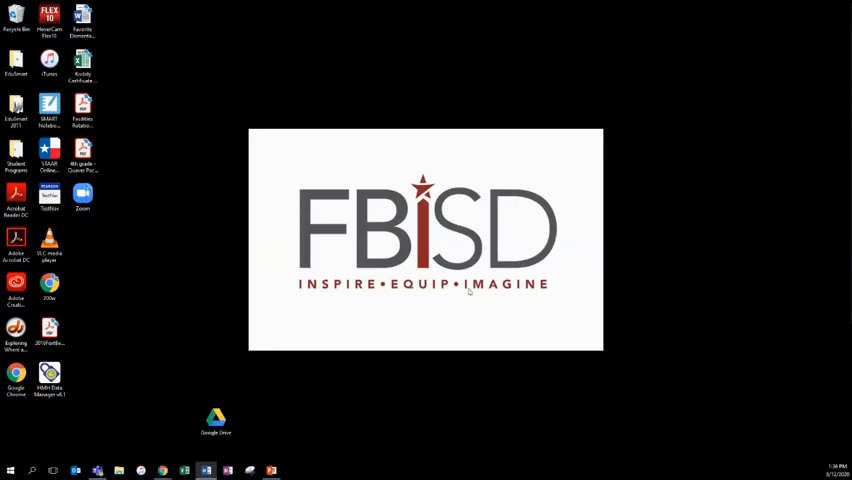
mouse_move(482, 272)
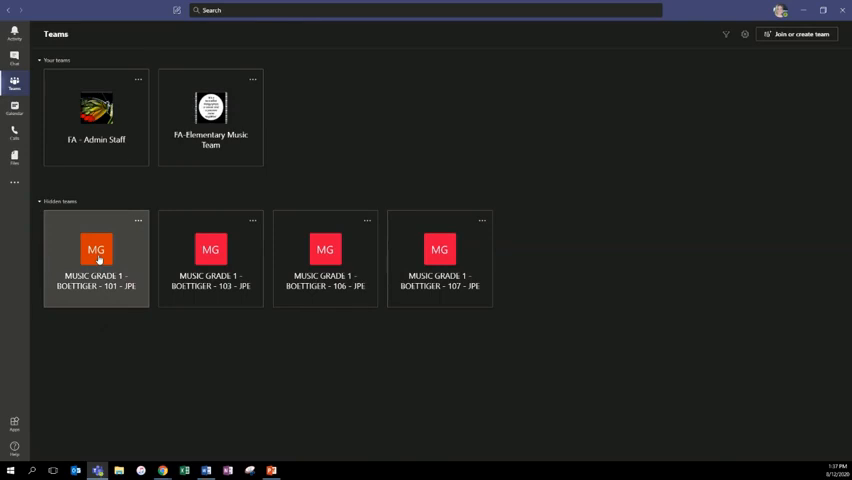
Enter the MUSIC GRADE 1 - BOETTIGER - 101 - JPE team, dismiss the activation notice, and show the Meet choices
left_click(96, 250)
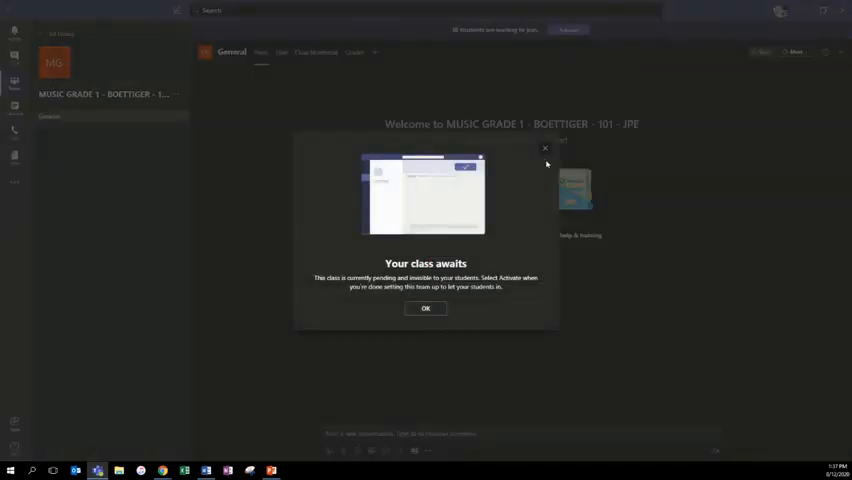
left_click(424, 308)
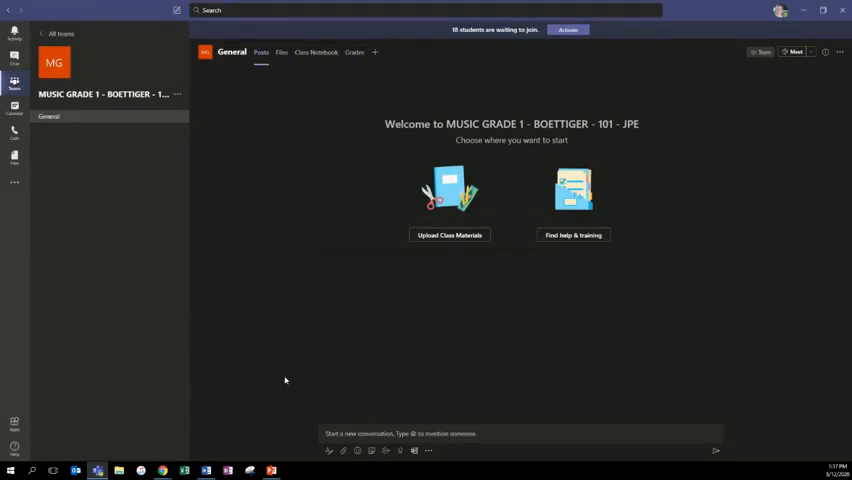
mouse_move(536, 200)
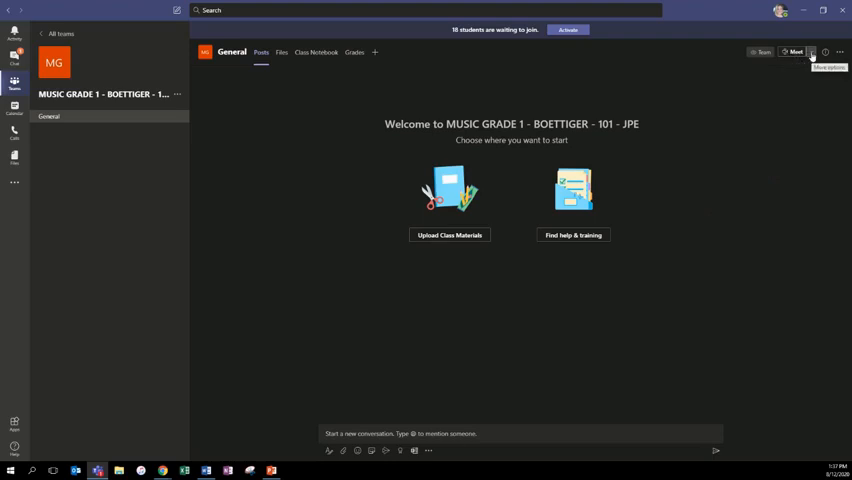
left_click(812, 52)
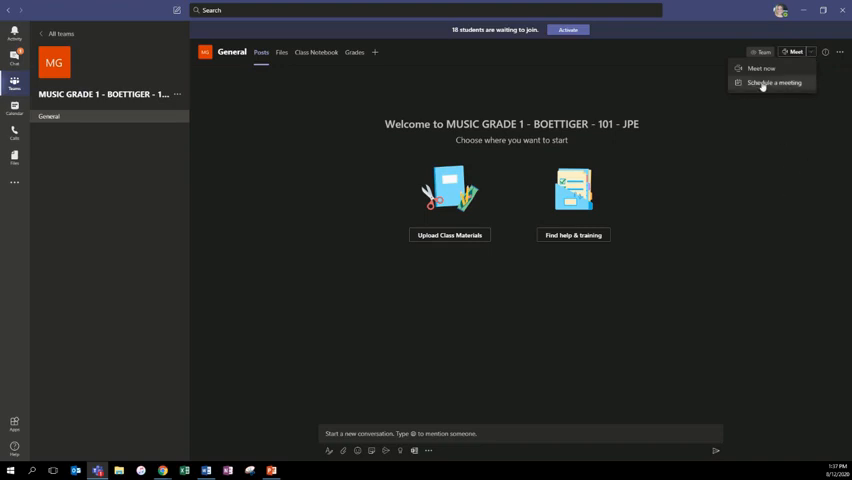
mouse_move(772, 82)
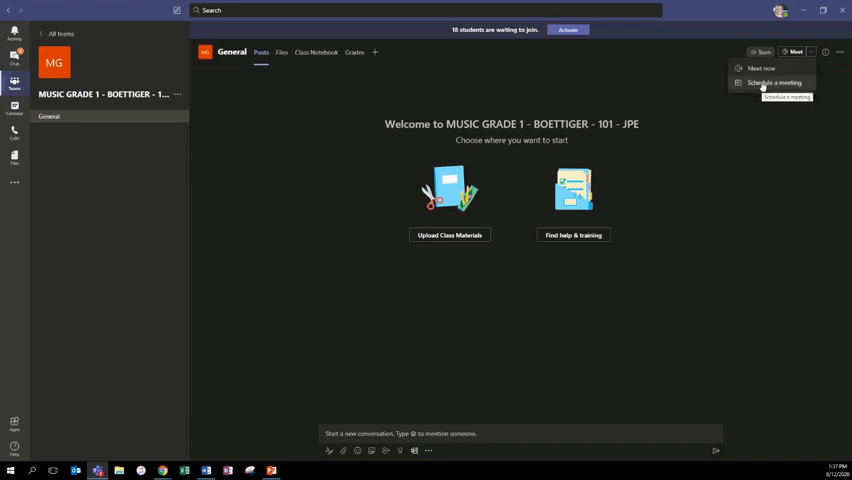
Start scheduling a new channel meeting titled 'test meeting'
left_click(772, 82)
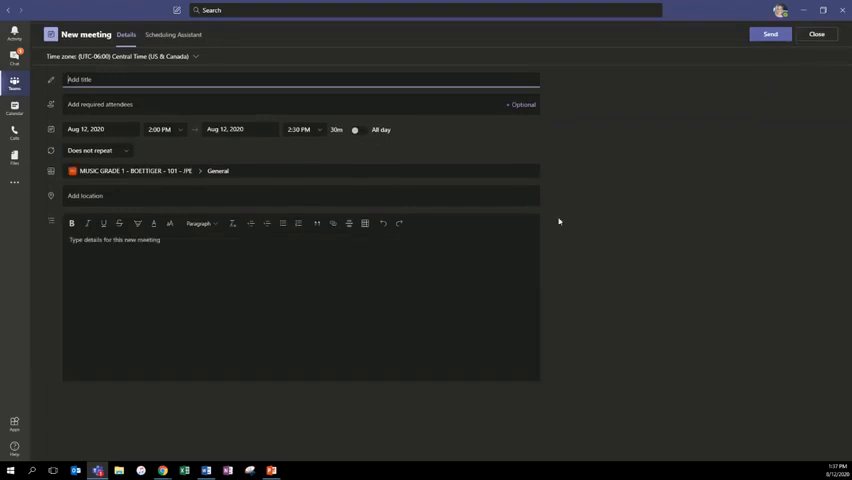
mouse_move(660, 194)
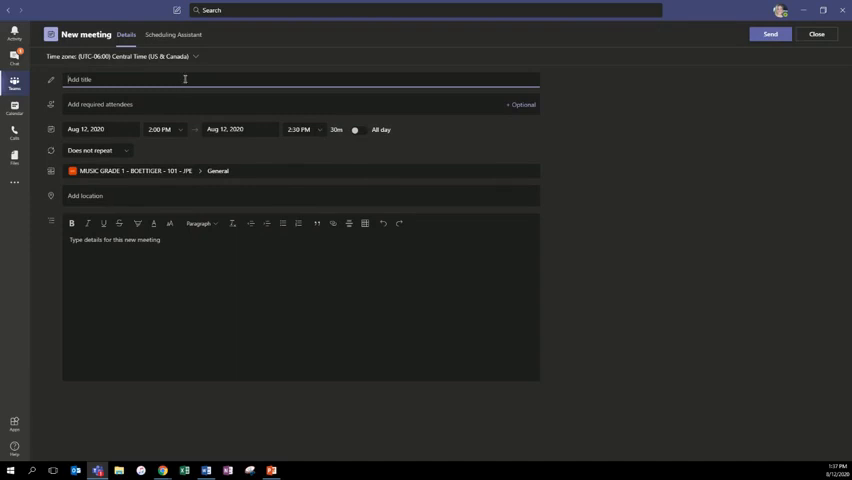
type("test meeting")
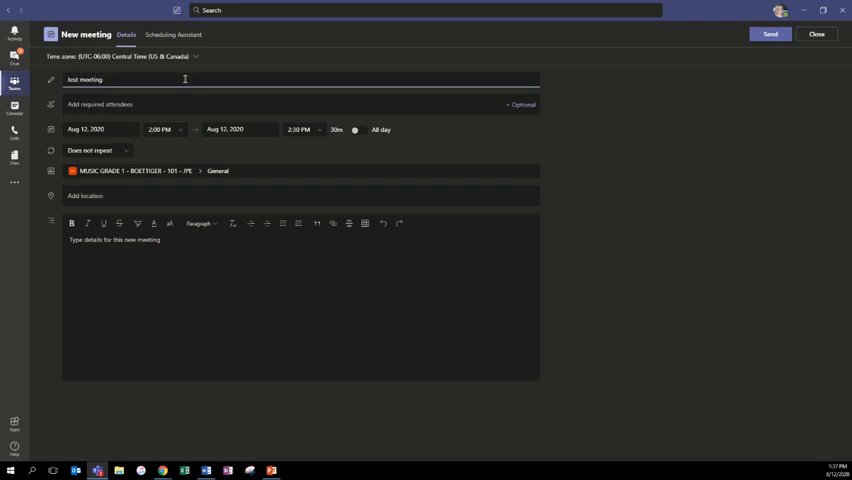
mouse_move(68, 232)
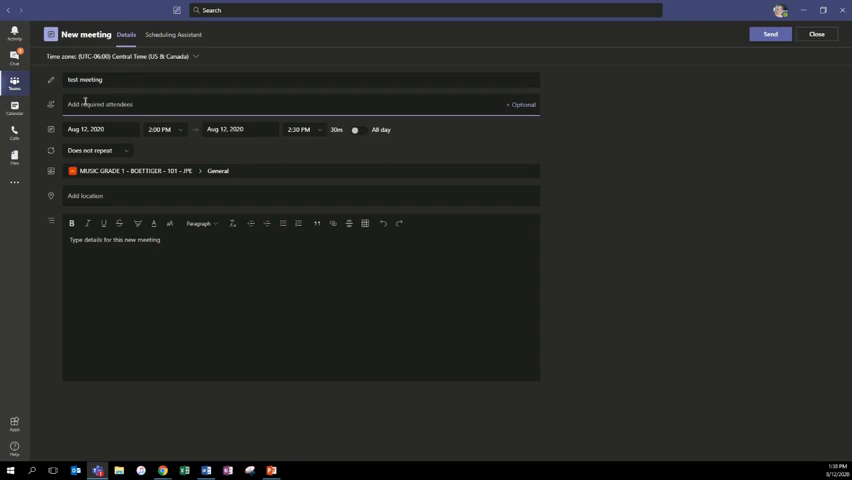
mouse_move(204, 152)
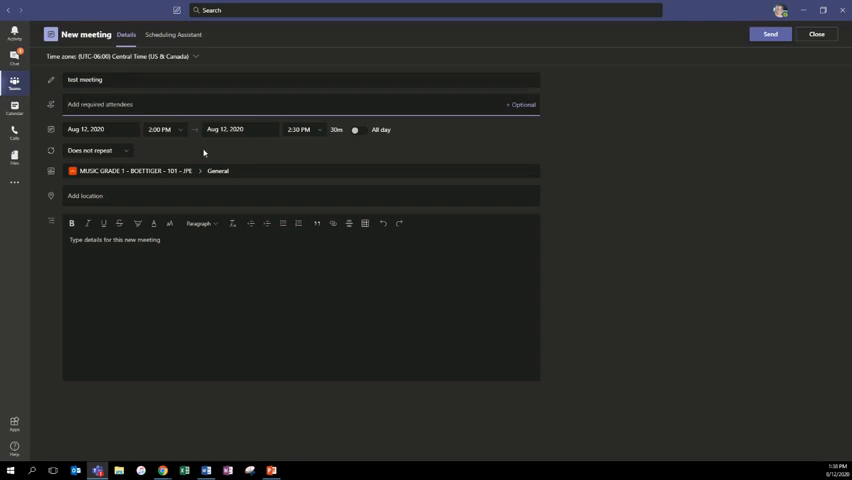
mouse_move(204, 152)
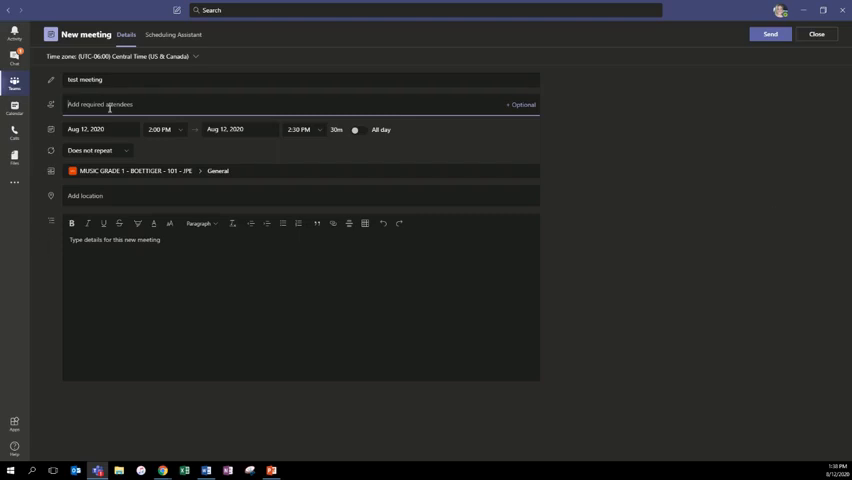
Add the 'music grade 1 boettiger' class section as a required attendee
type("music")
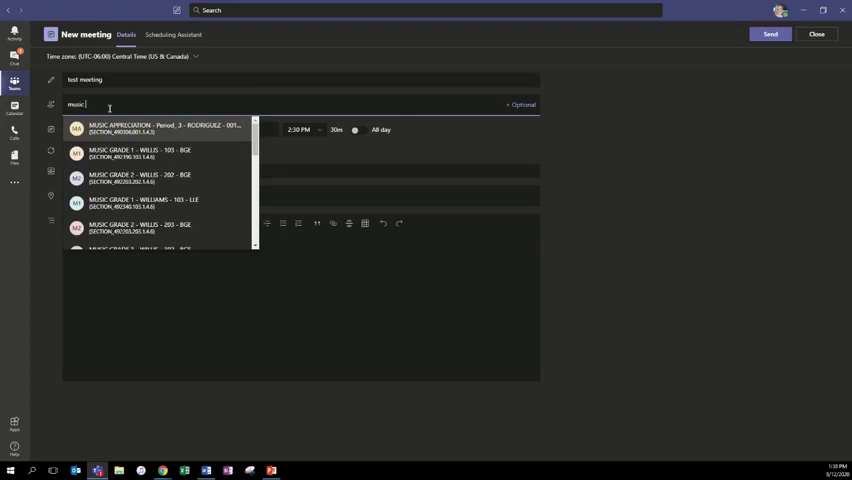
type("grade")
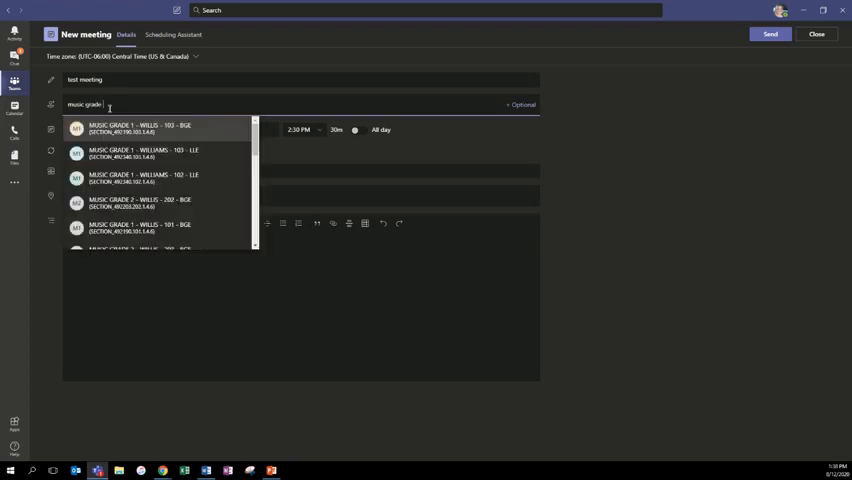
type("1 -")
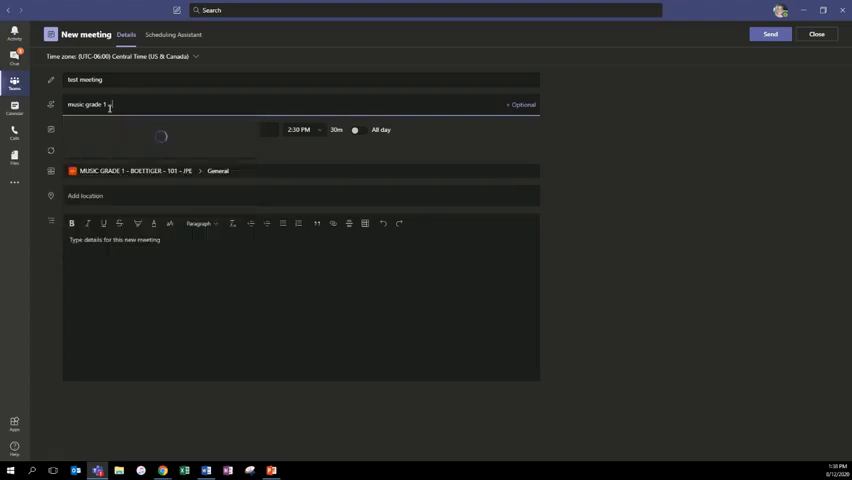
type("boettiger")
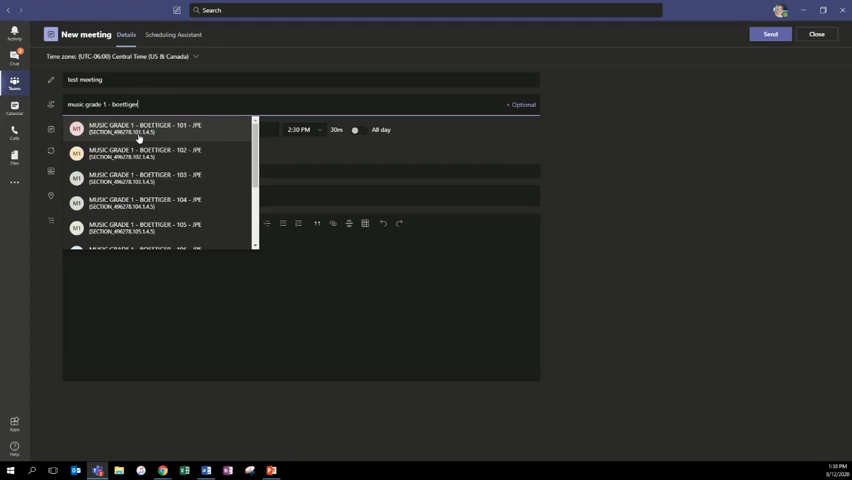
mouse_move(152, 160)
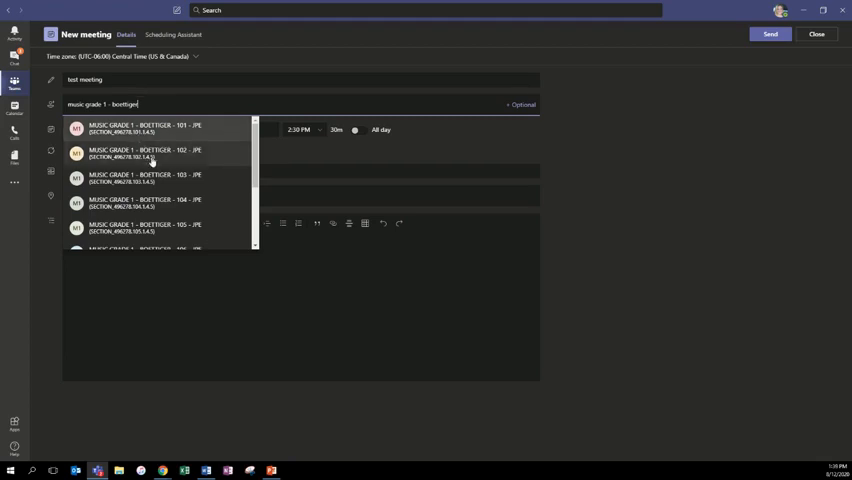
left_click(148, 152)
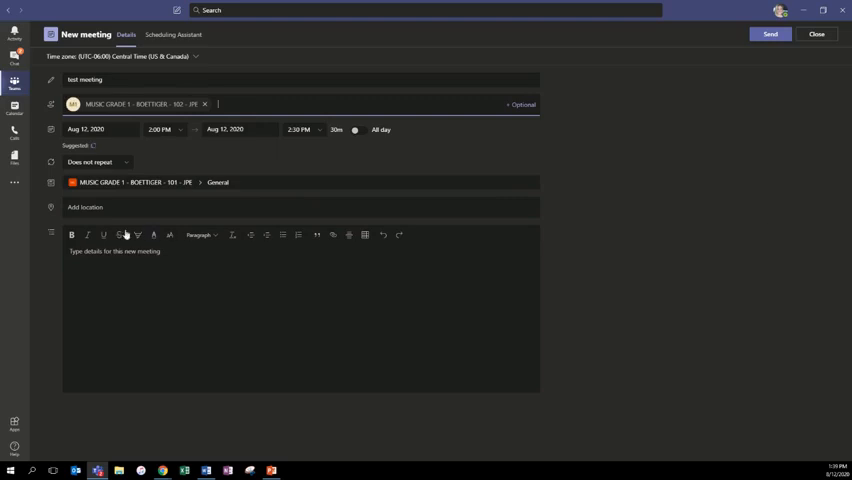
mouse_move(170, 188)
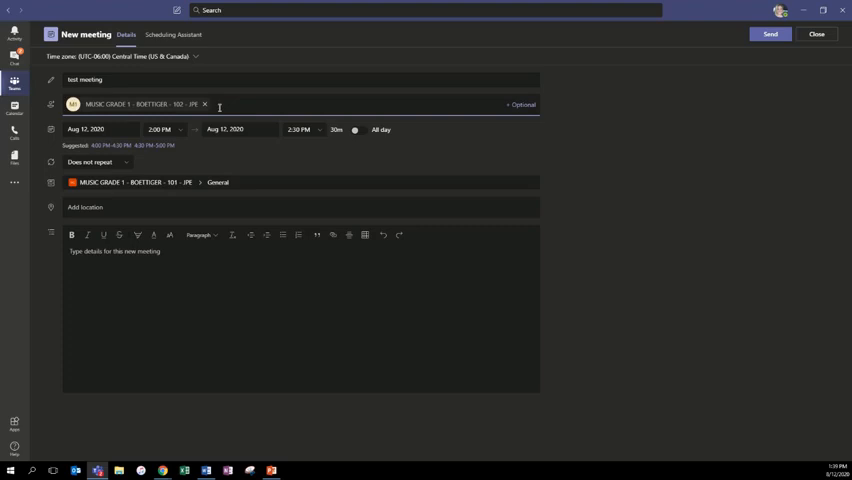
mouse_move(300, 168)
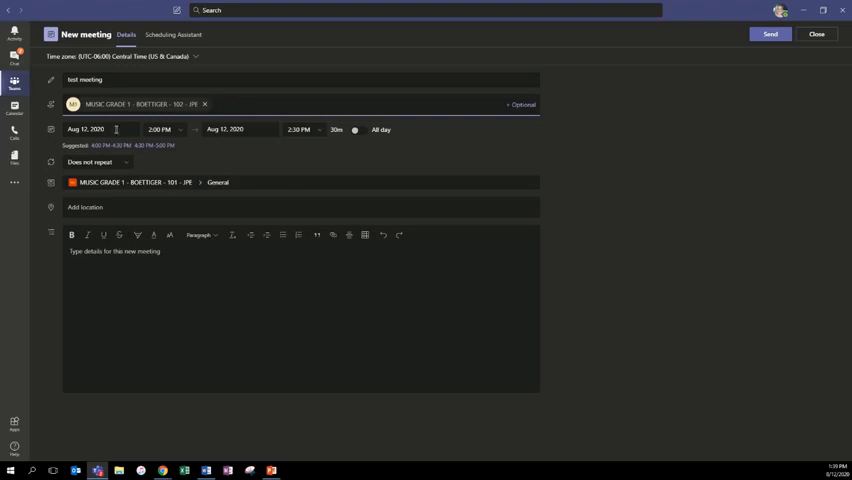
Keep Aug 17, 2020 as the date, choose a new start time, and set the end time to 5:15 PM
left_click(100, 128)
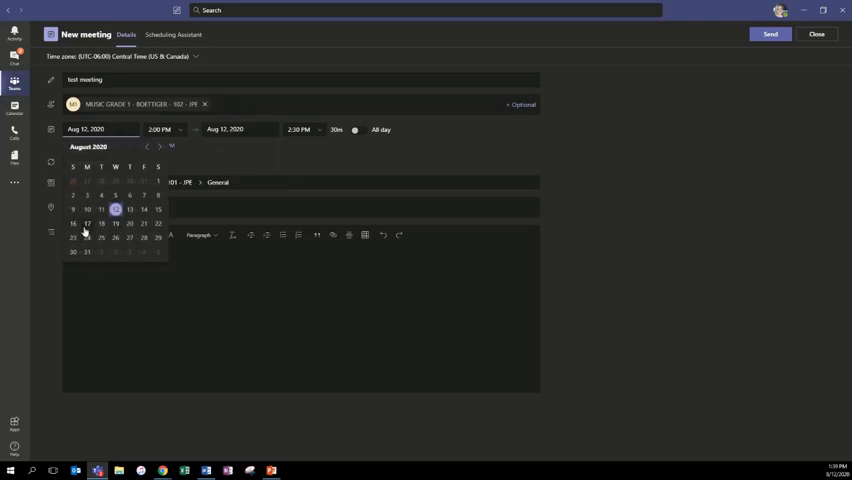
left_click(86, 224)
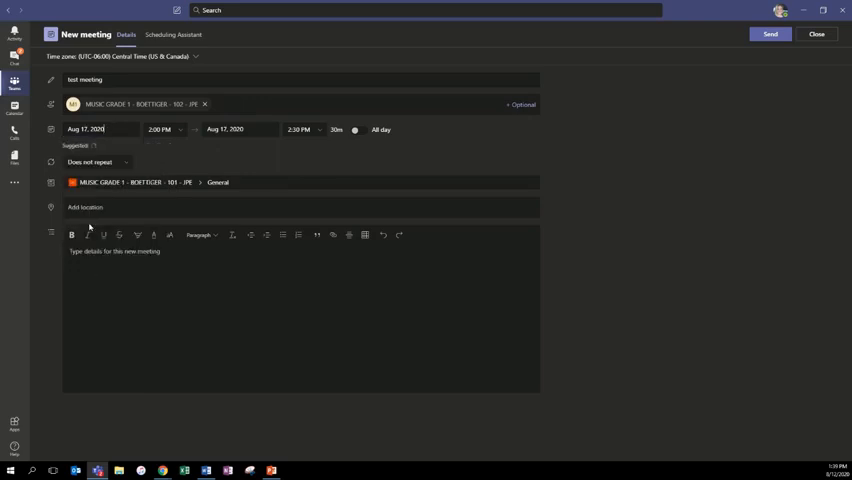
left_click(164, 128)
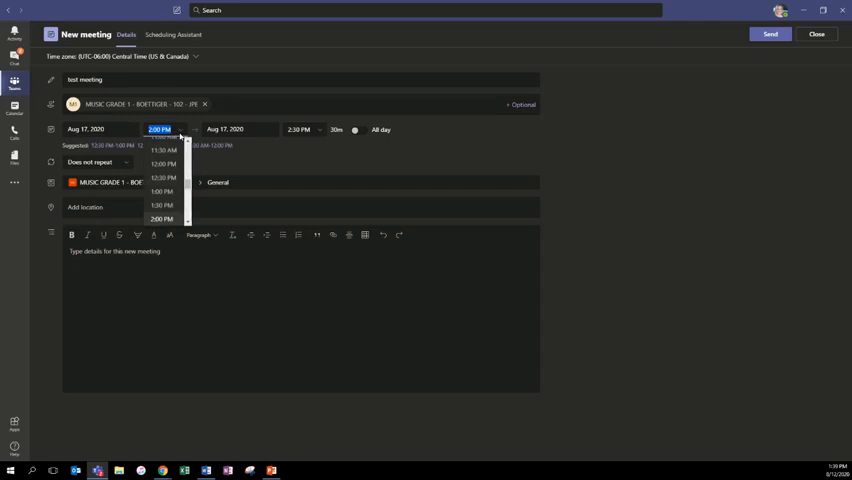
left_click(162, 192)
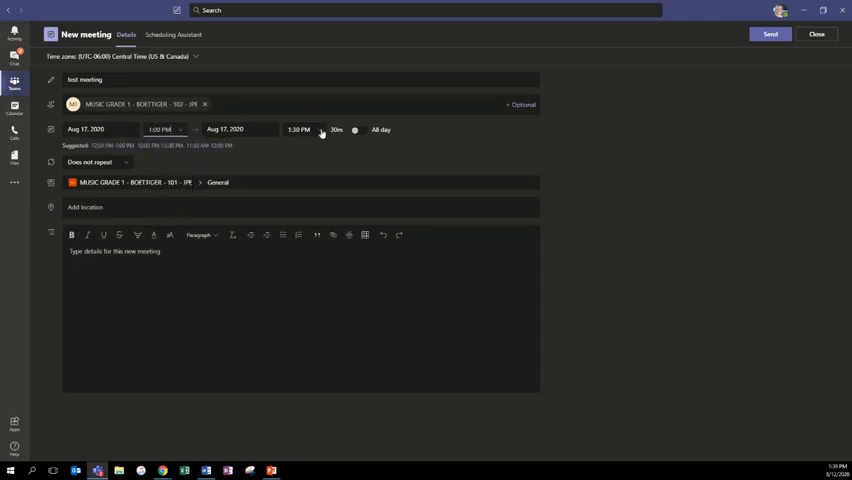
left_click(298, 128)
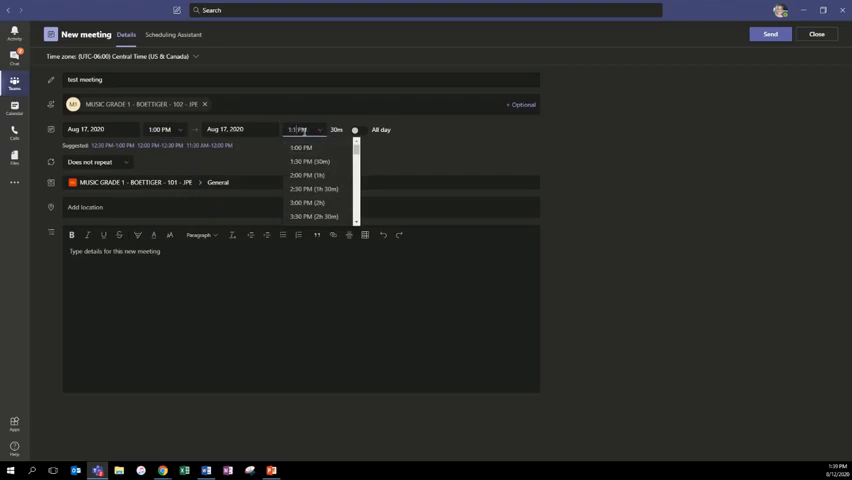
left_click(300, 148)
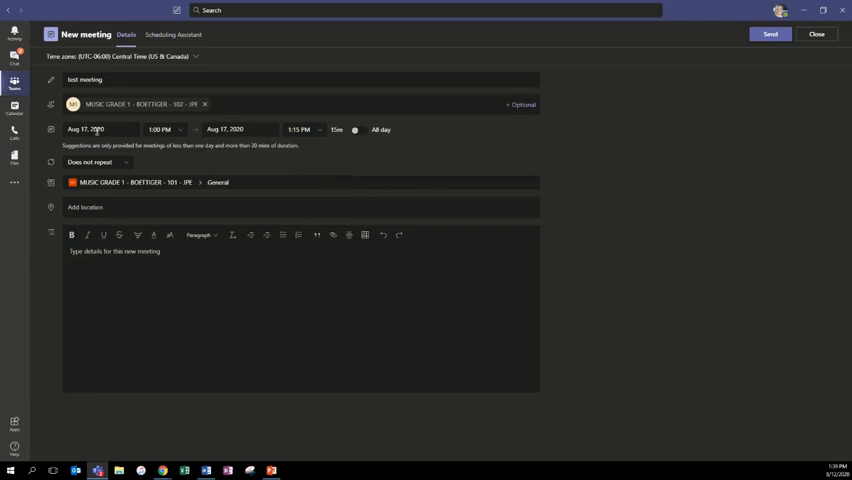
mouse_move(336, 144)
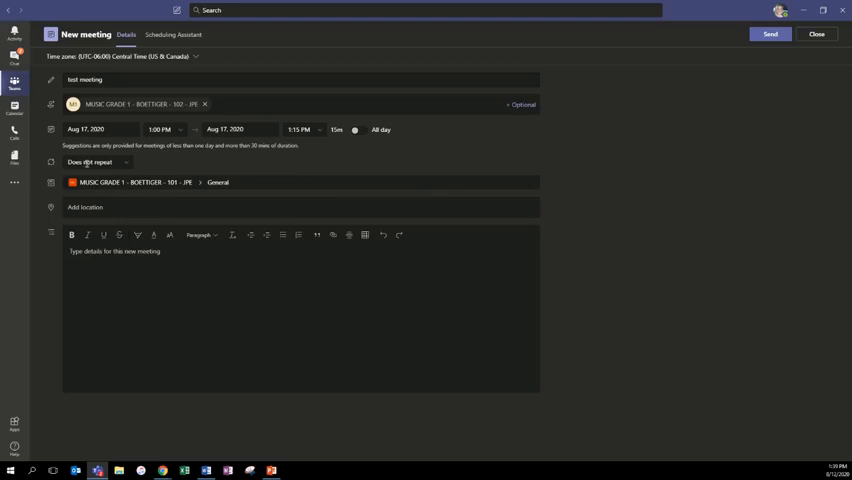
Make the meeting repeat weekly, then bring up the custom recurrence settings
left_click(96, 162)
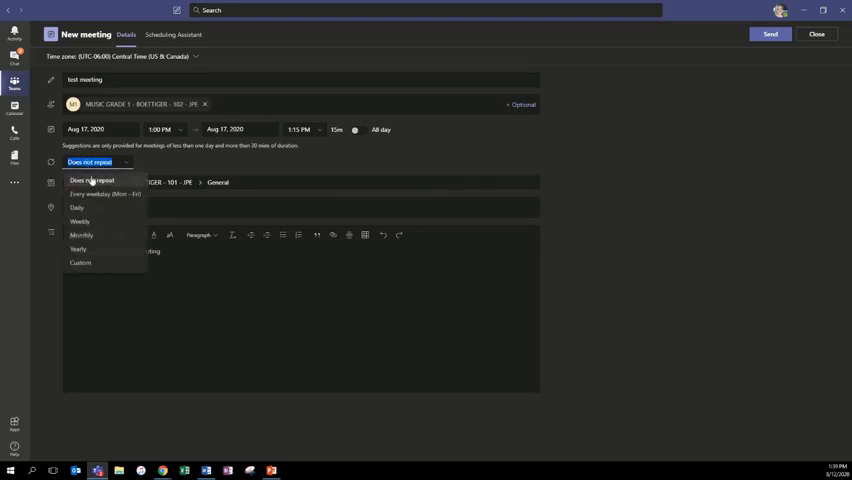
mouse_move(108, 194)
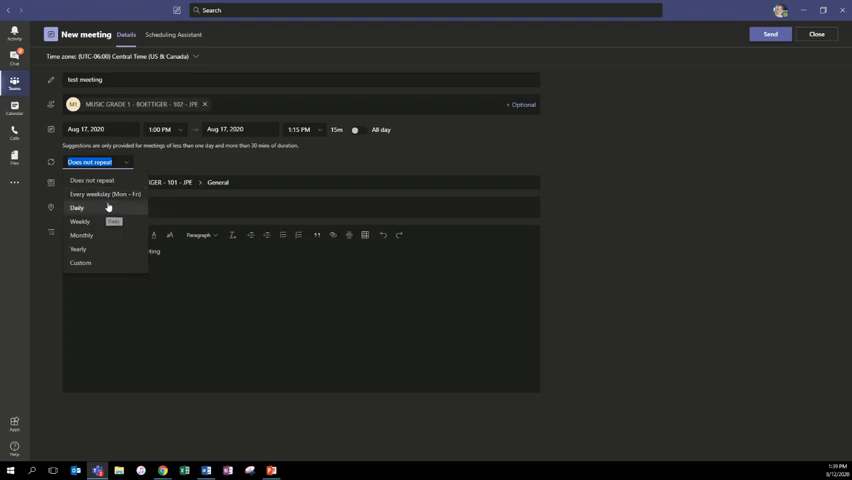
mouse_move(100, 192)
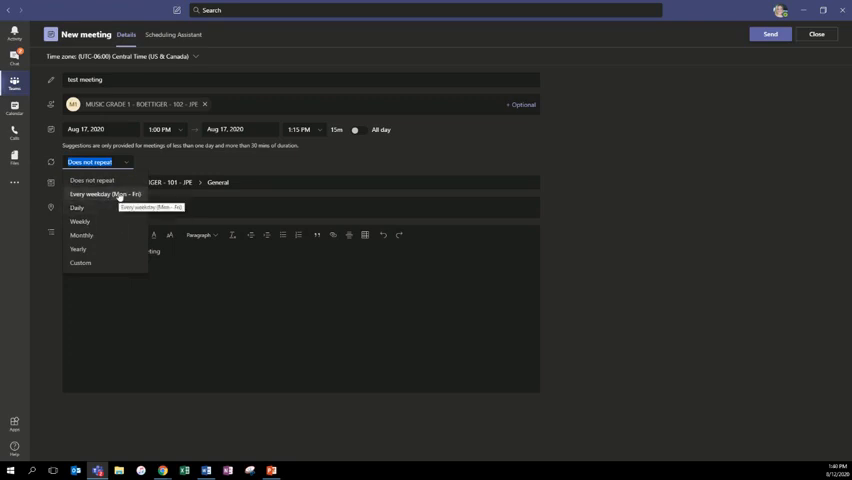
mouse_move(80, 220)
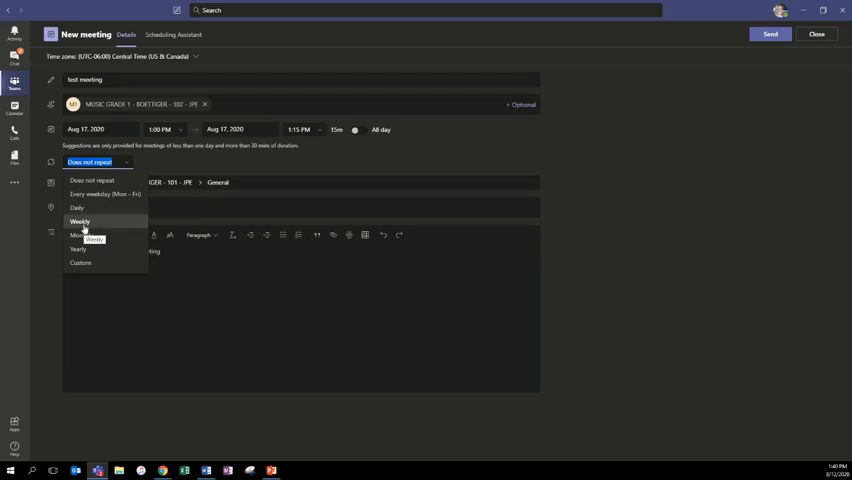
left_click(80, 220)
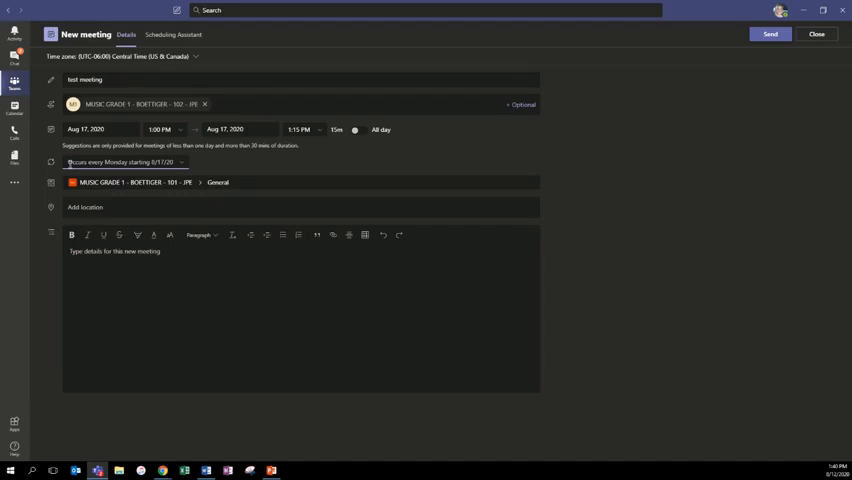
mouse_move(192, 162)
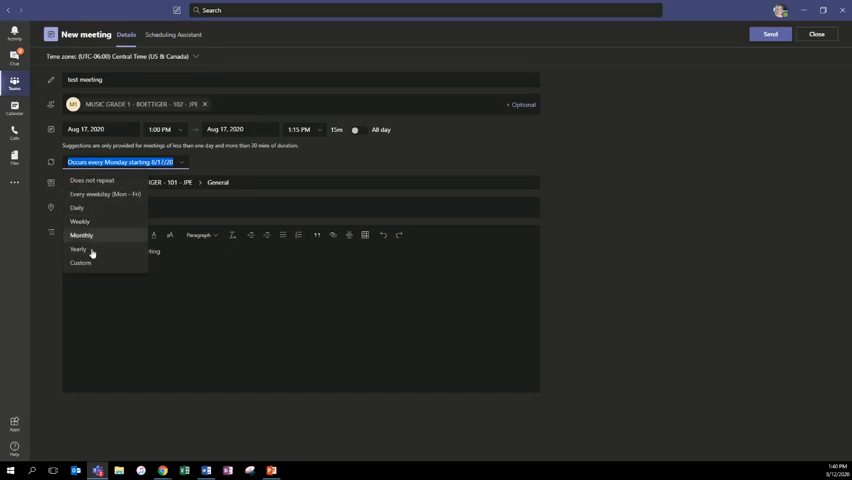
left_click(80, 262)
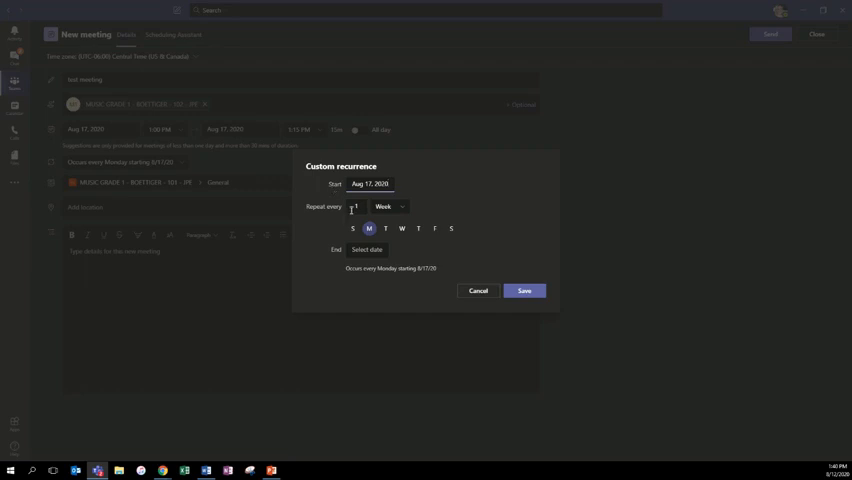
mouse_move(368, 236)
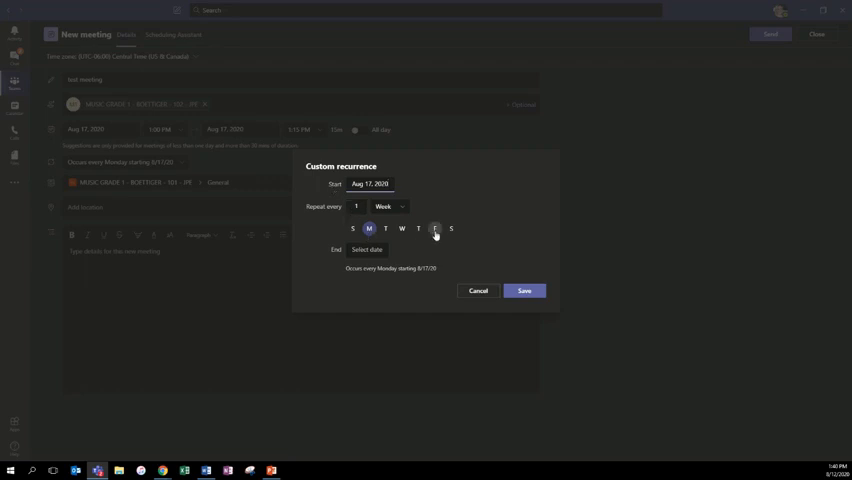
Set recurrence to every 2 weeks on Monday and Friday ending 10/5/20, and save it
left_click(432, 228)
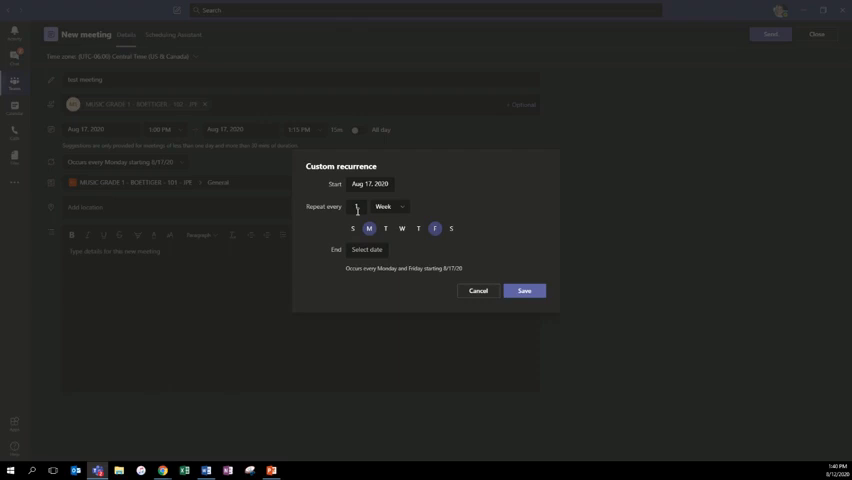
left_click(388, 206)
type("2")
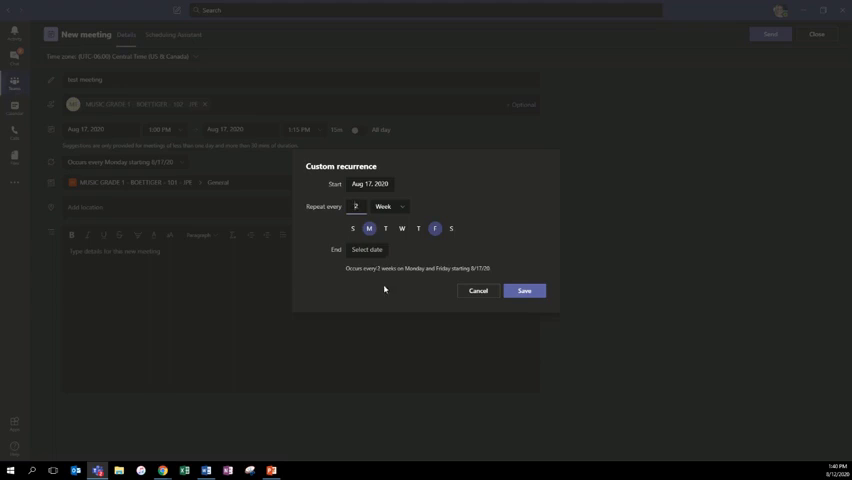
left_click(368, 250)
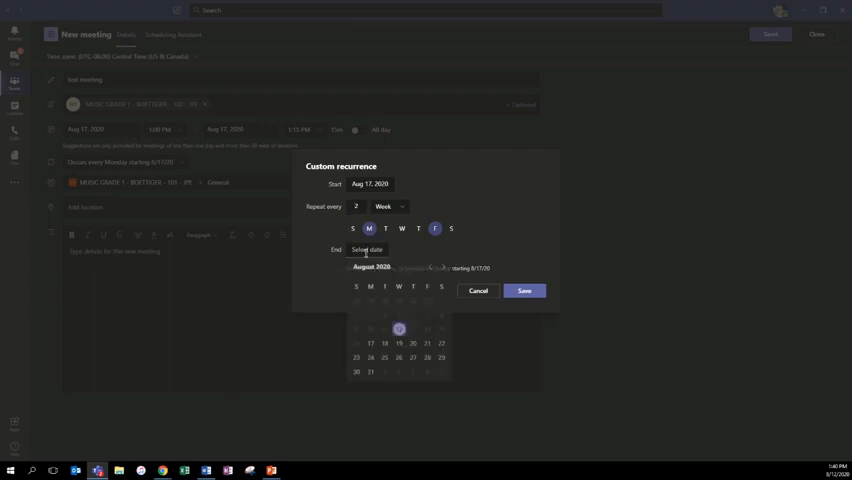
left_click(444, 268)
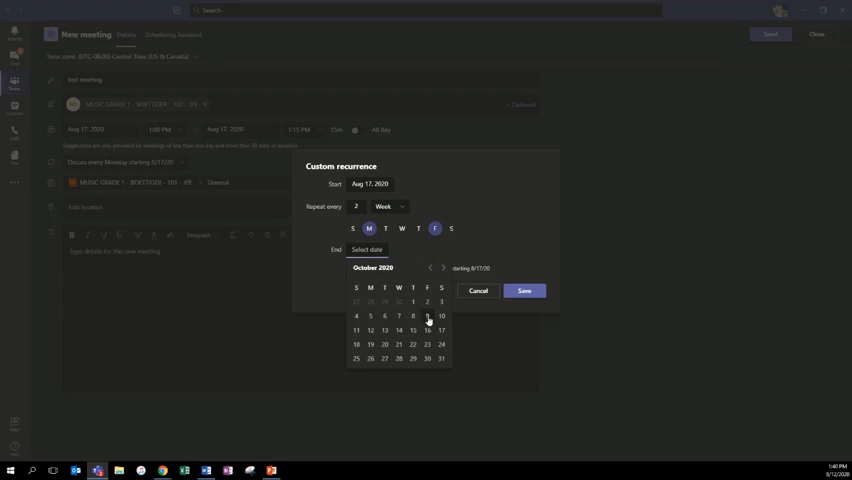
left_click(412, 330)
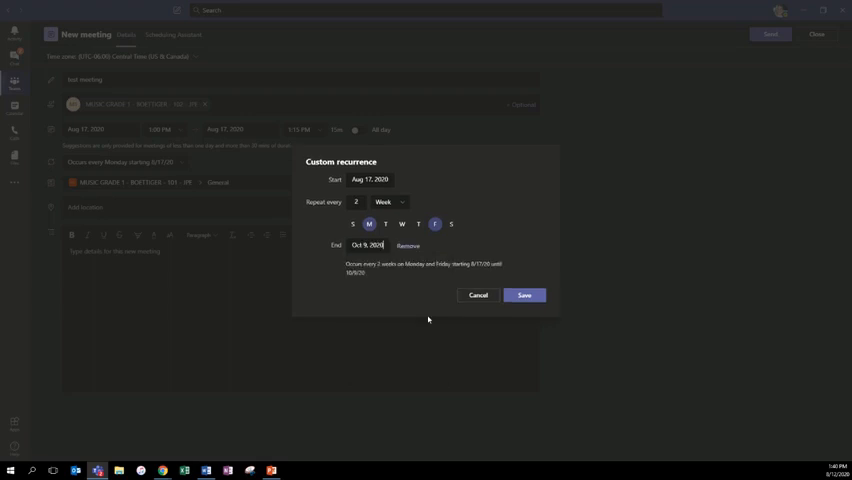
mouse_move(396, 304)
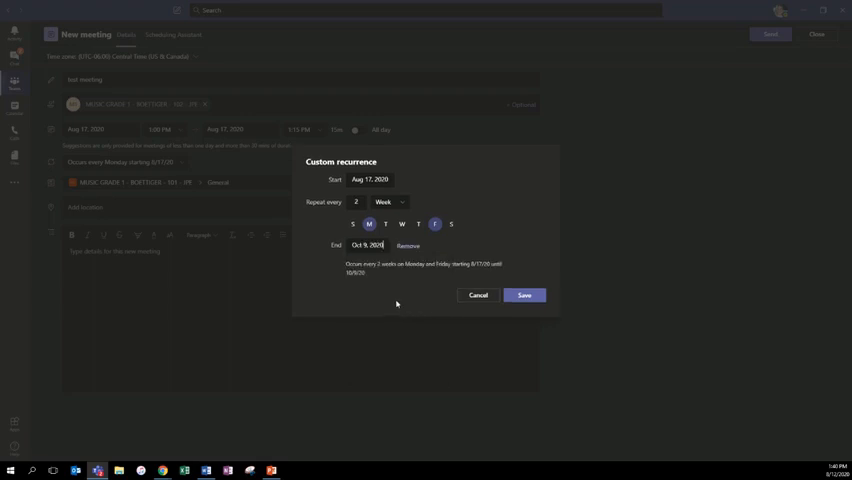
left_click(520, 296)
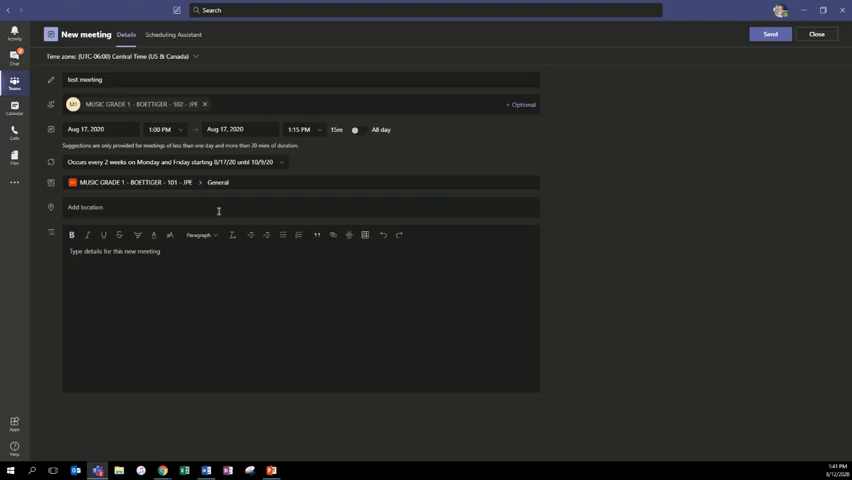
mouse_move(184, 272)
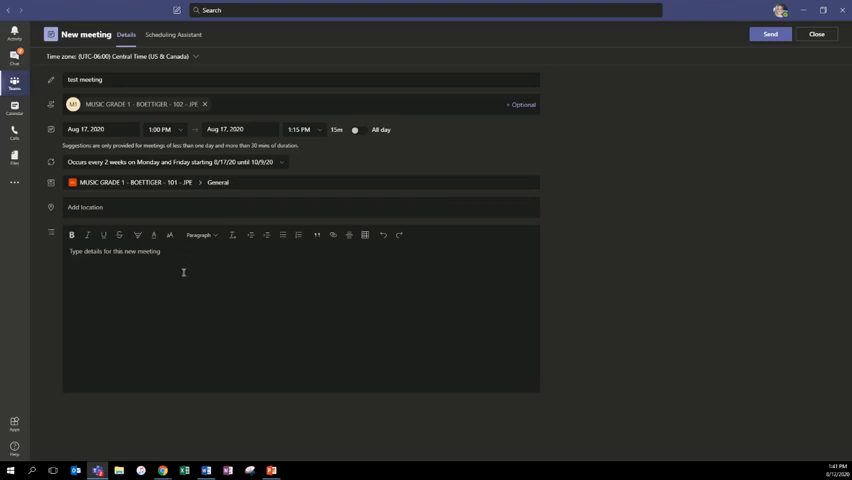
Enter 'Materials' as the first note line in the meeting details
type("Ma")
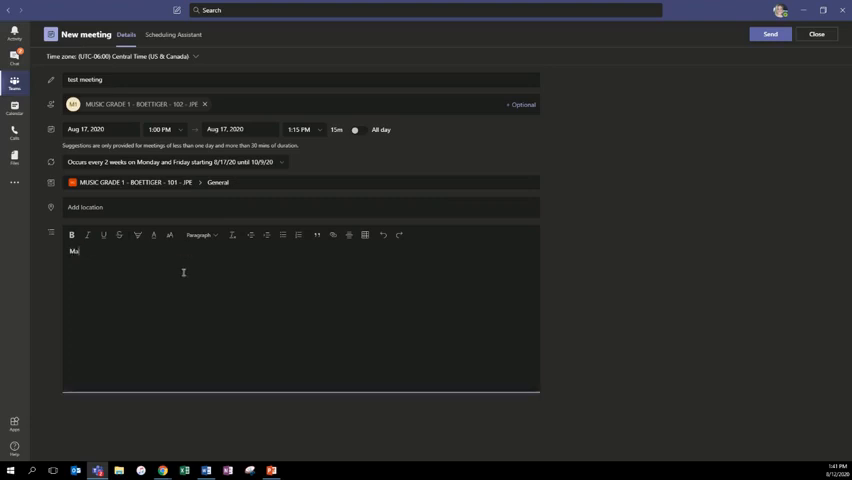
type("terials")
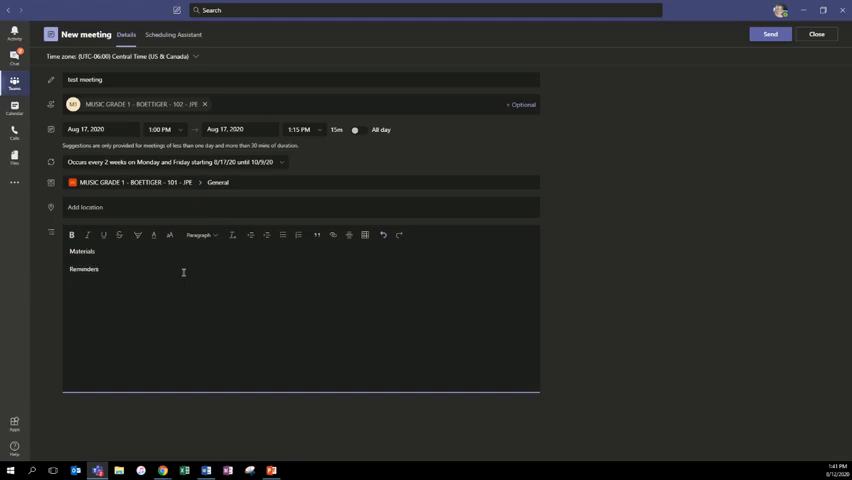
mouse_move(740, 40)
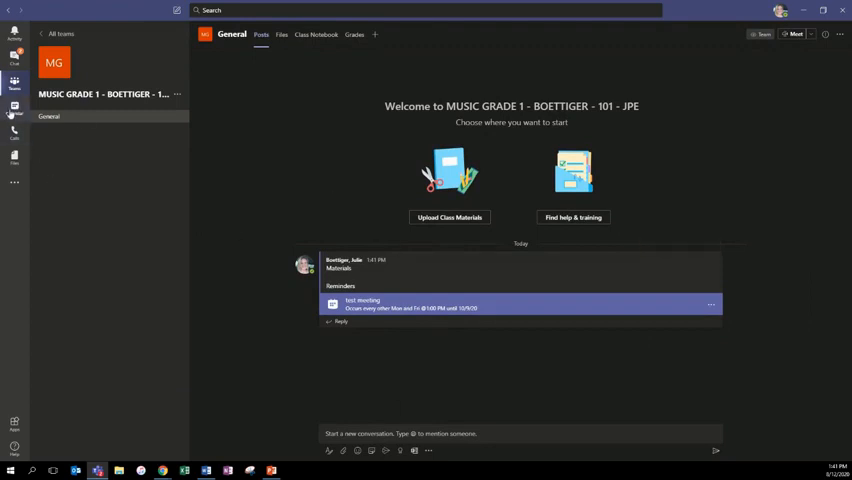
View the sent test meeting by opening its entry from the Teams calendar
left_click(14, 108)
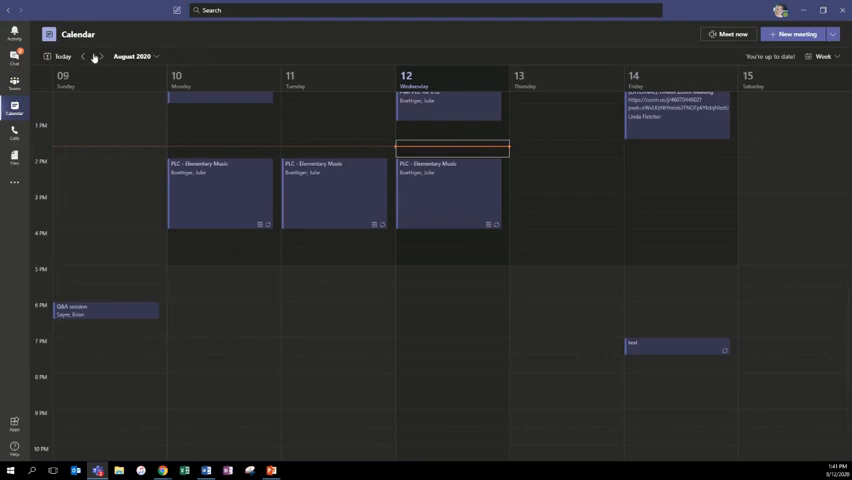
left_click(96, 56)
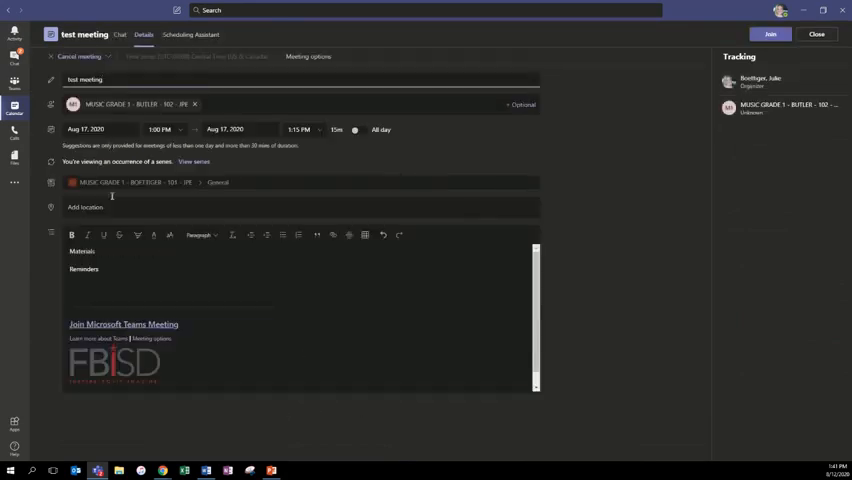
mouse_move(598, 244)
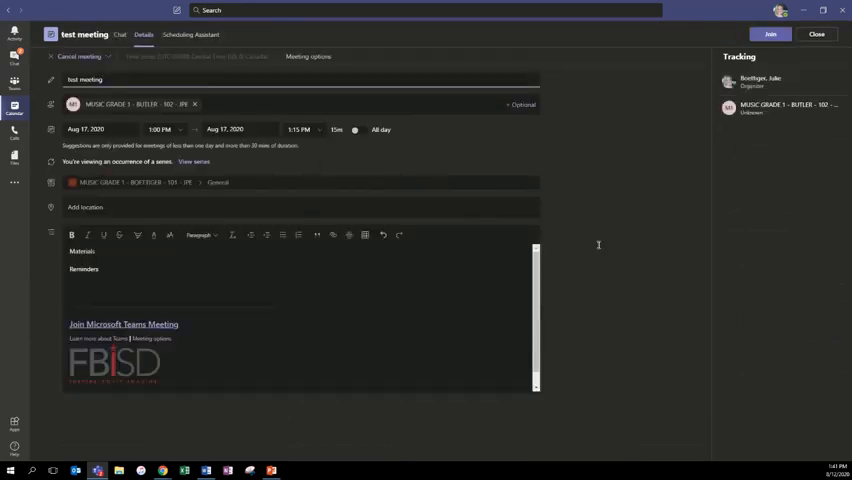